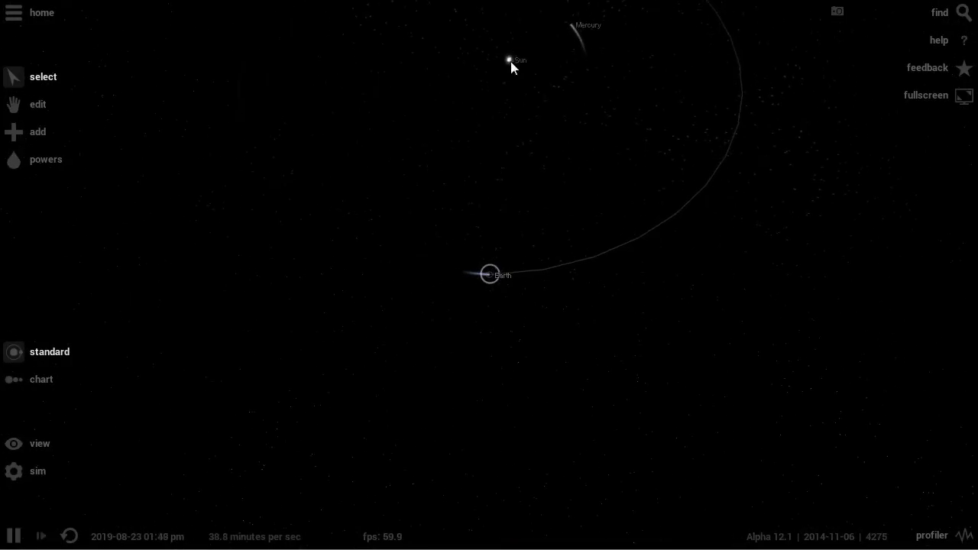
Select the Sun, view its properties (1.00 sun mass, 4.66 G years, 5775 K) and centre the camera on it.
left_click(509, 60)
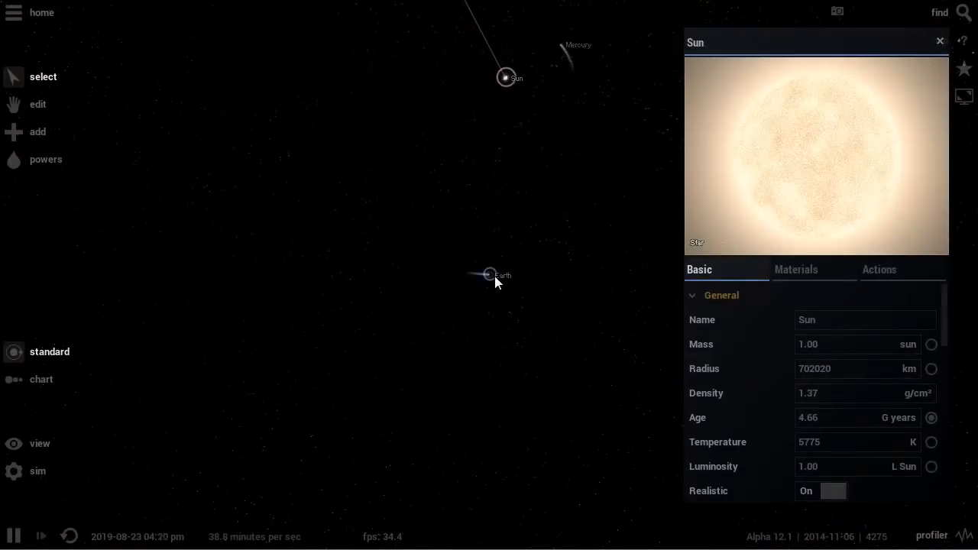
left_click(490, 273)
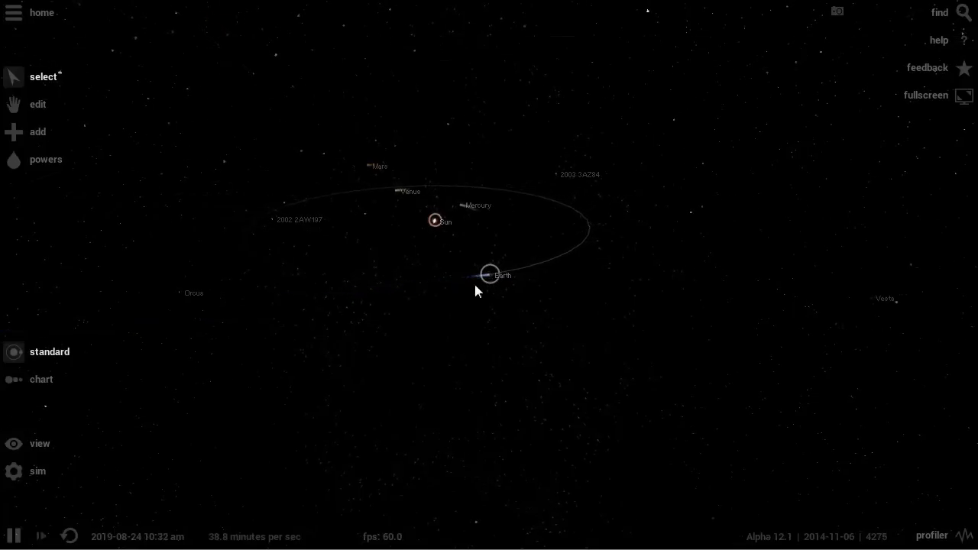
left_click(435, 220)
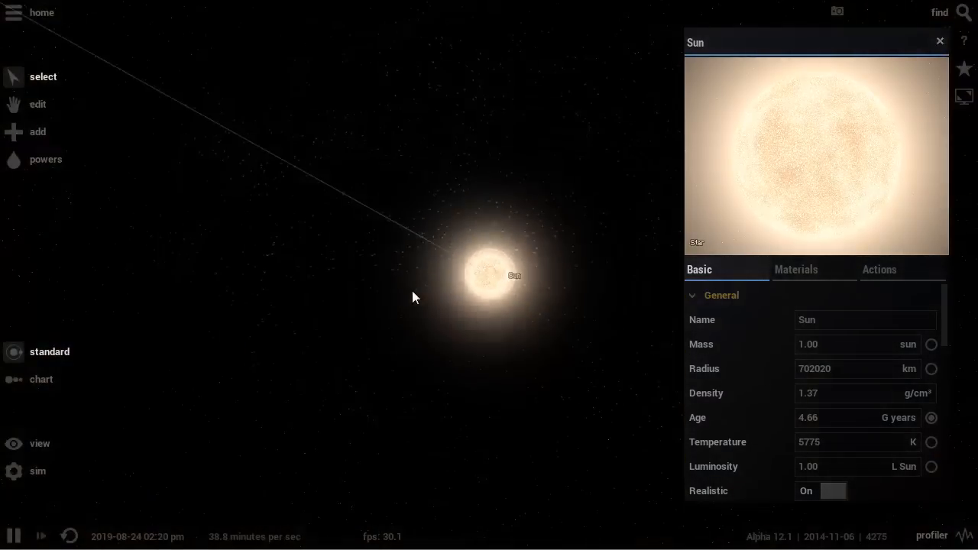
left_click(13, 13)
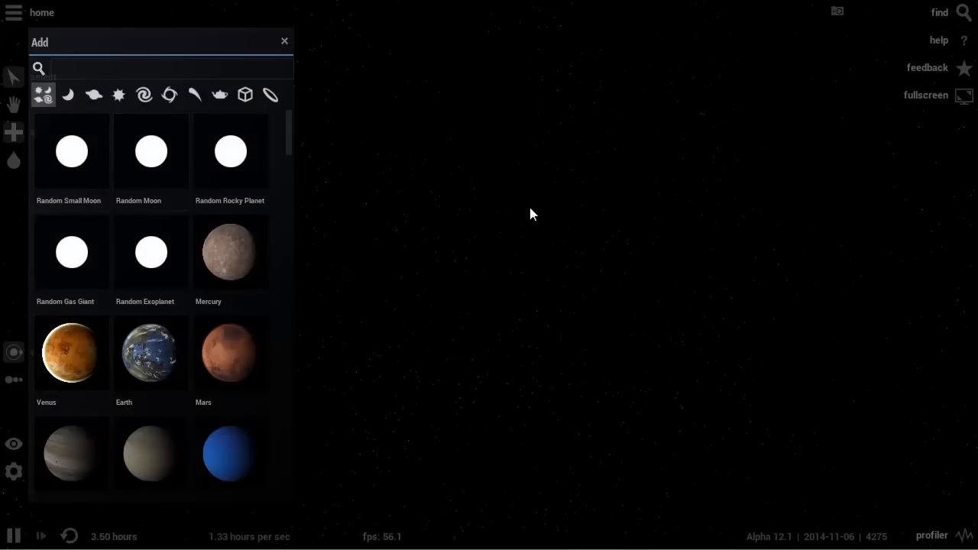
mouse_move(118, 95)
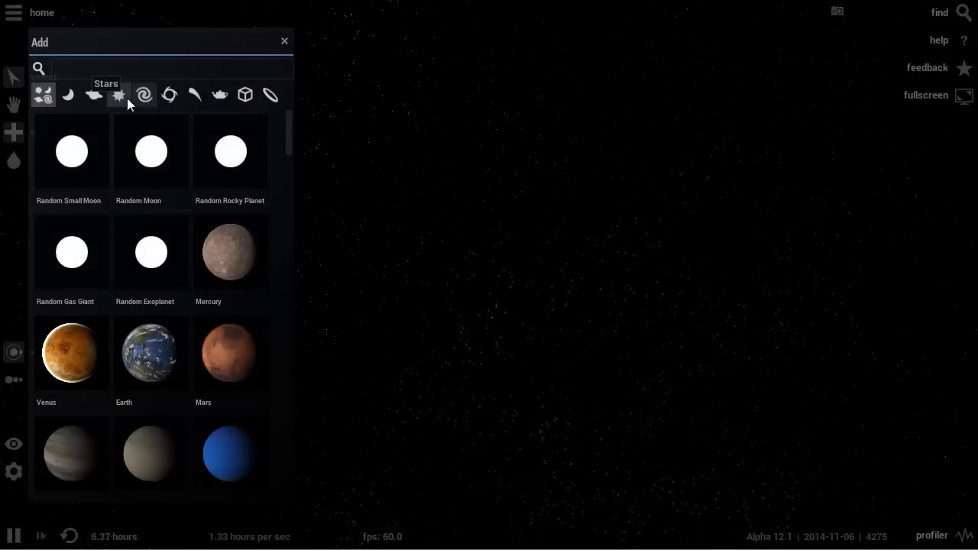
mouse_move(170, 95)
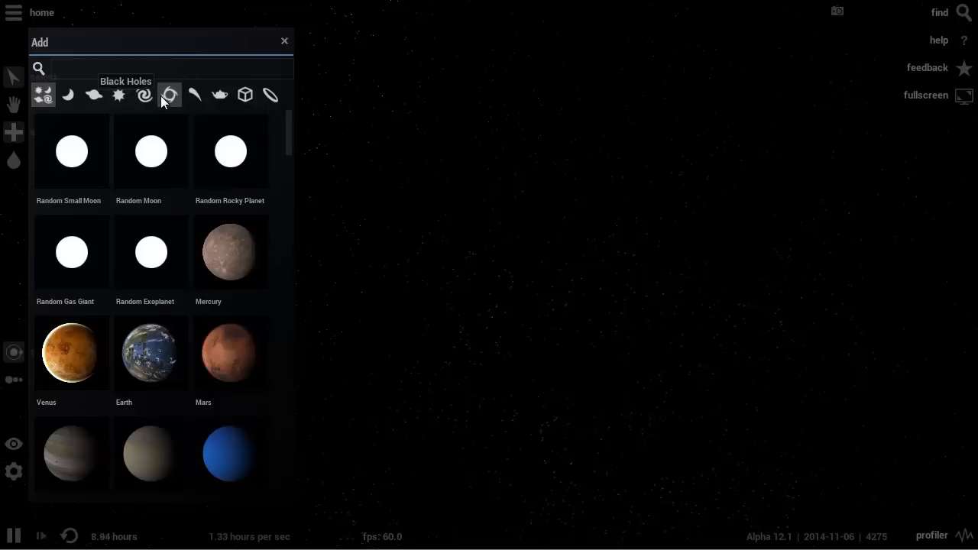
Show the Black Holes category in the Add catalogue, listing Black Hole 1 Million M_Sun.
left_click(169, 95)
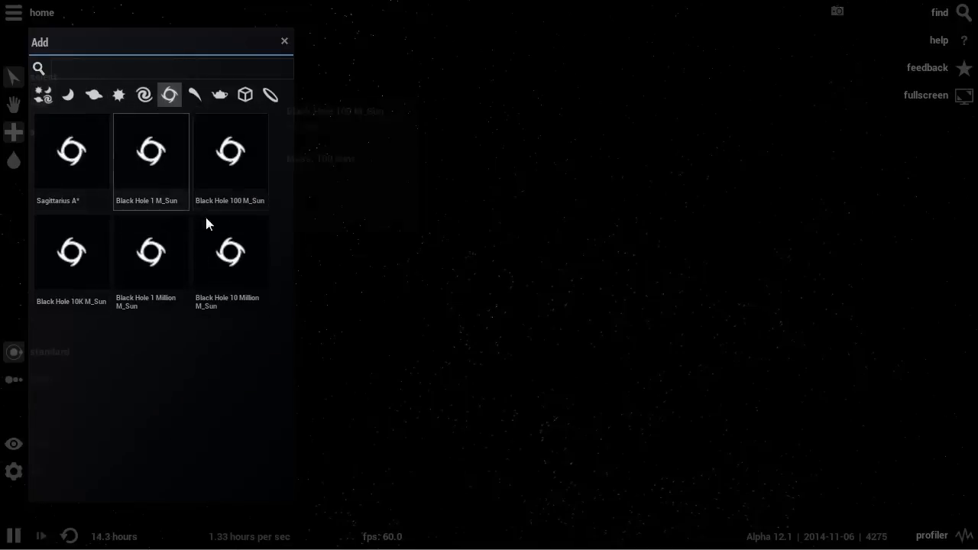
mouse_move(150, 252)
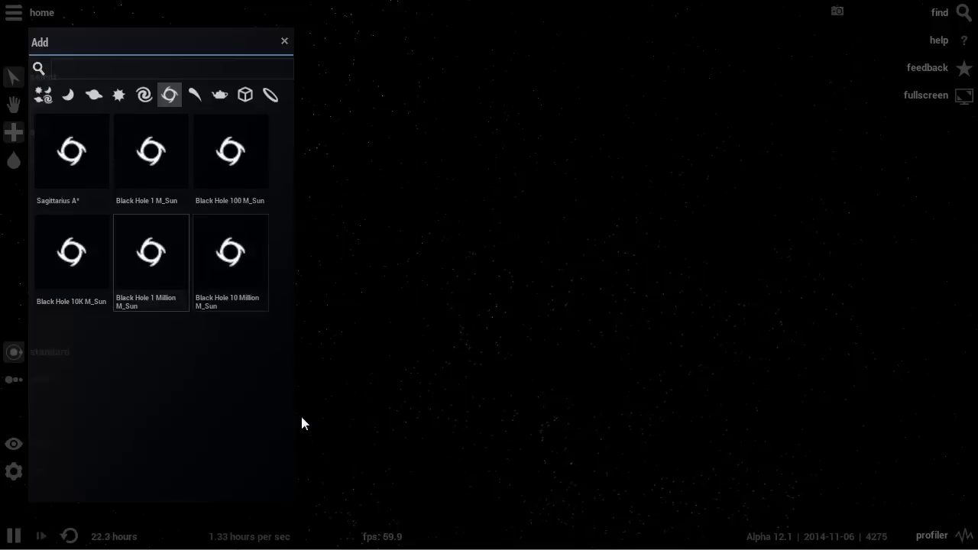
mouse_move(231, 252)
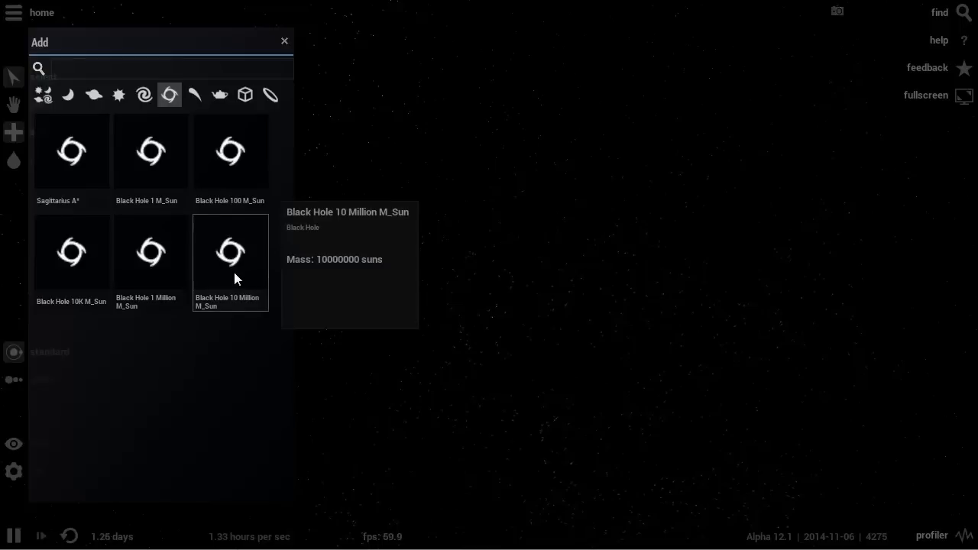
mouse_move(150, 252)
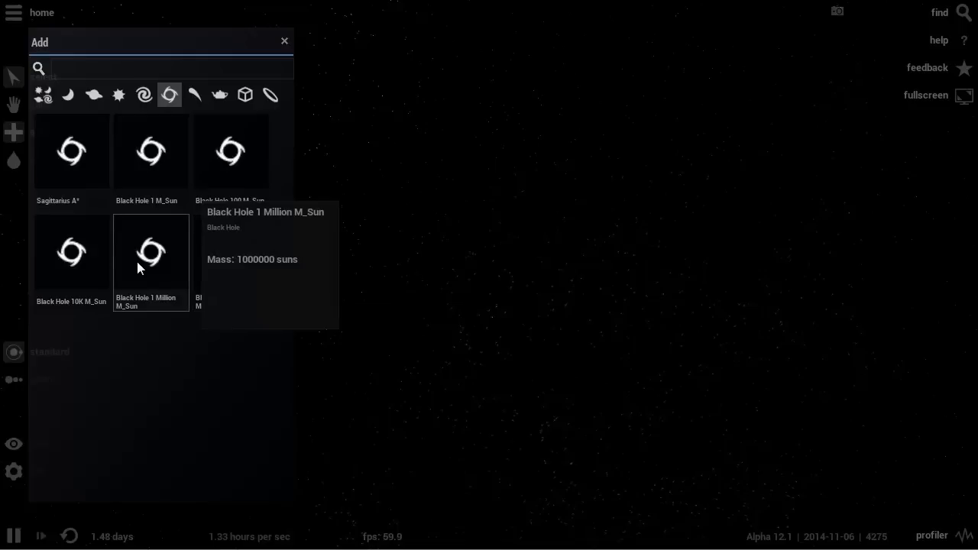
mouse_move(144, 282)
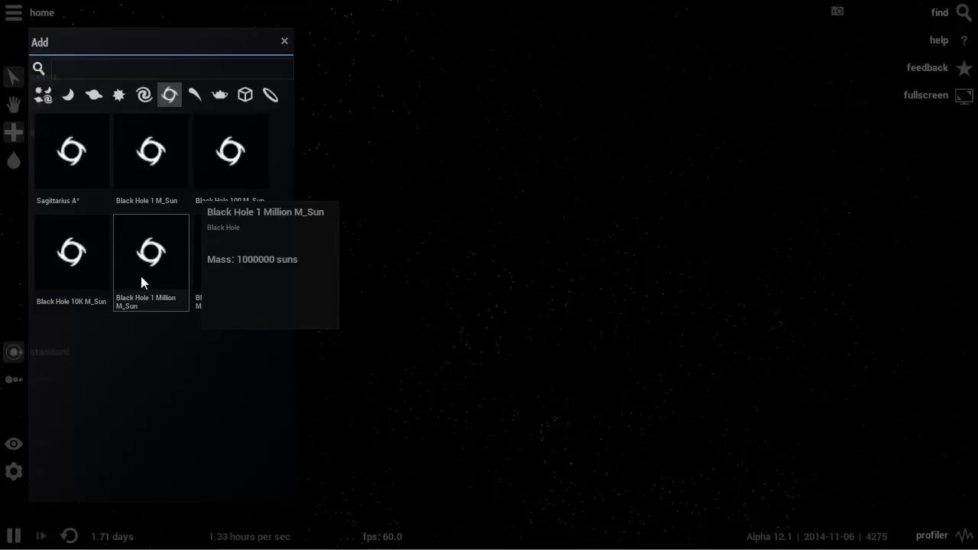
mouse_move(151, 275)
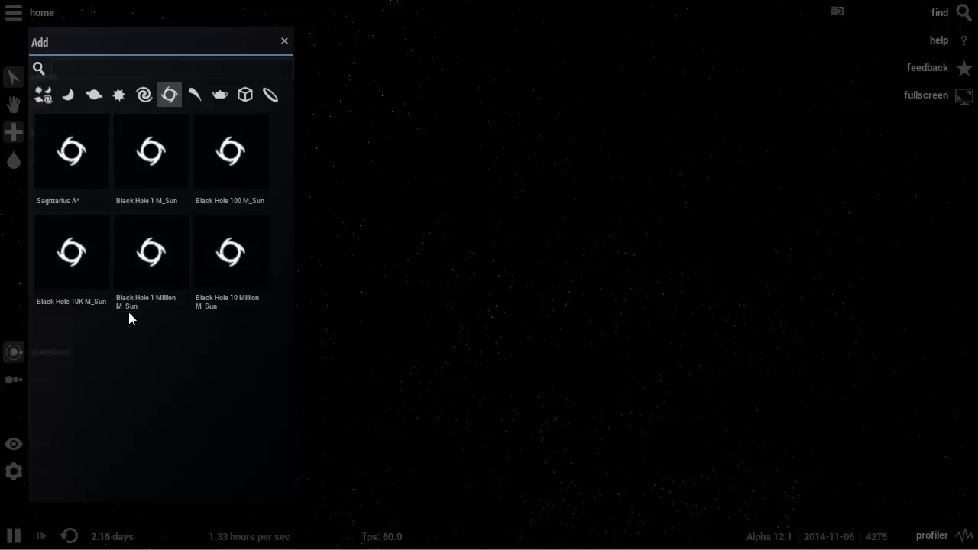
mouse_move(150, 252)
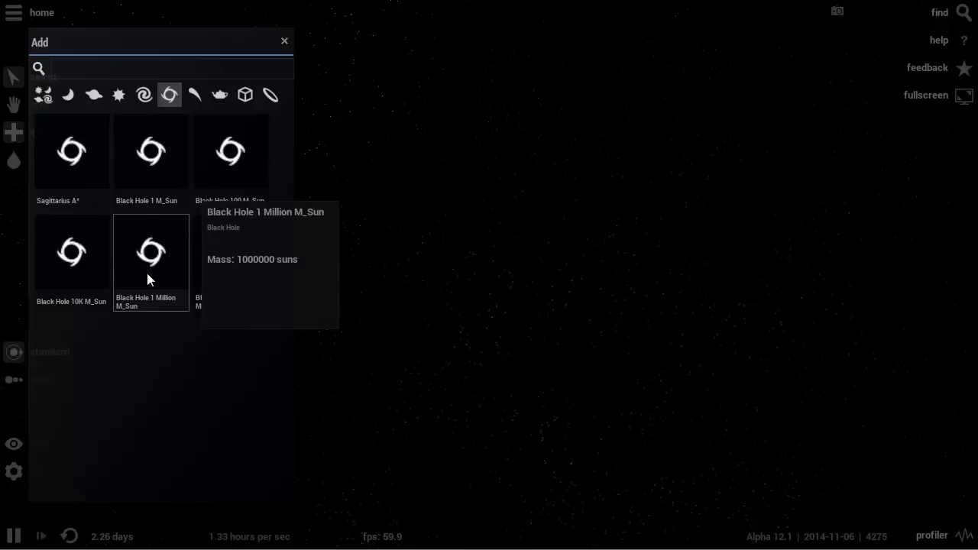
Place a Black Hole 1 Million M_Sun in the empty space and close the Add panel.
left_click(151, 250)
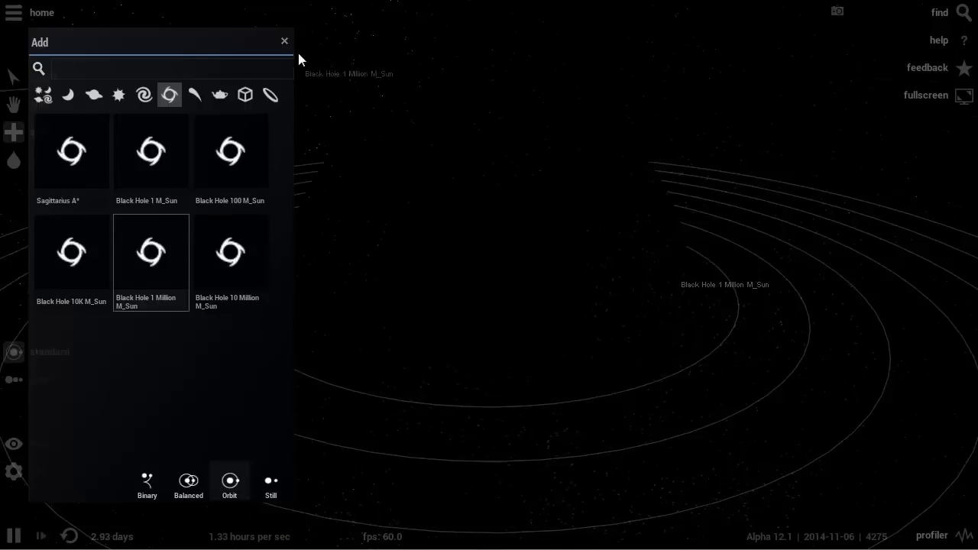
mouse_move(418, 56)
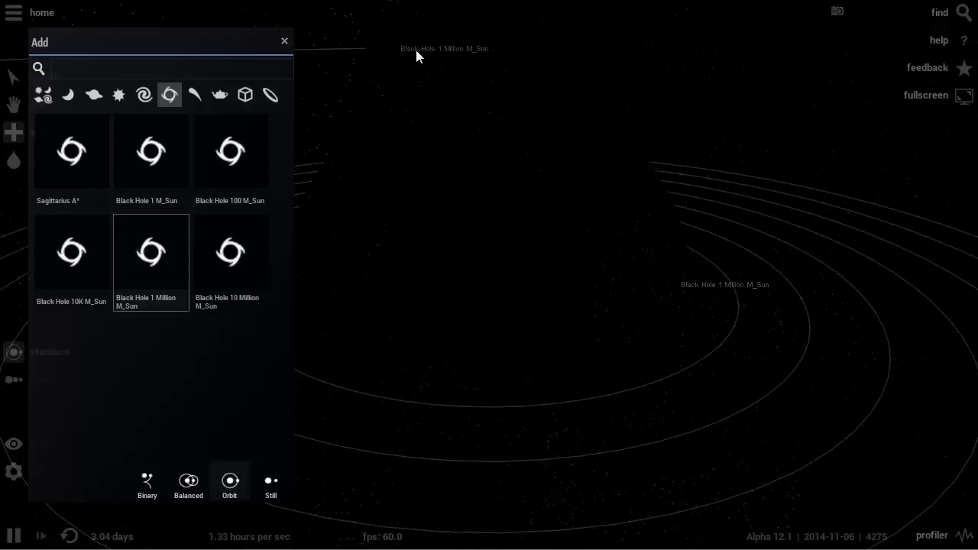
left_click(284, 40)
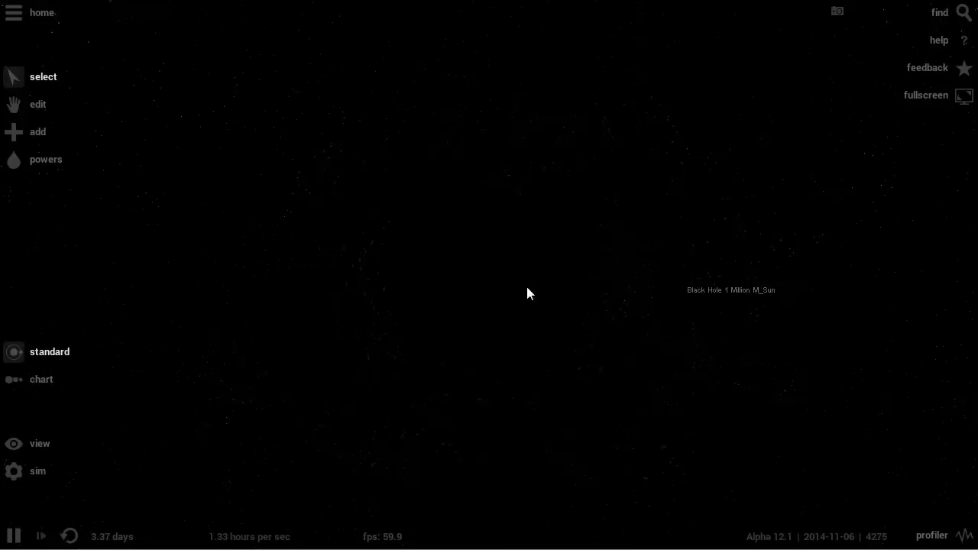
mouse_move(438, 327)
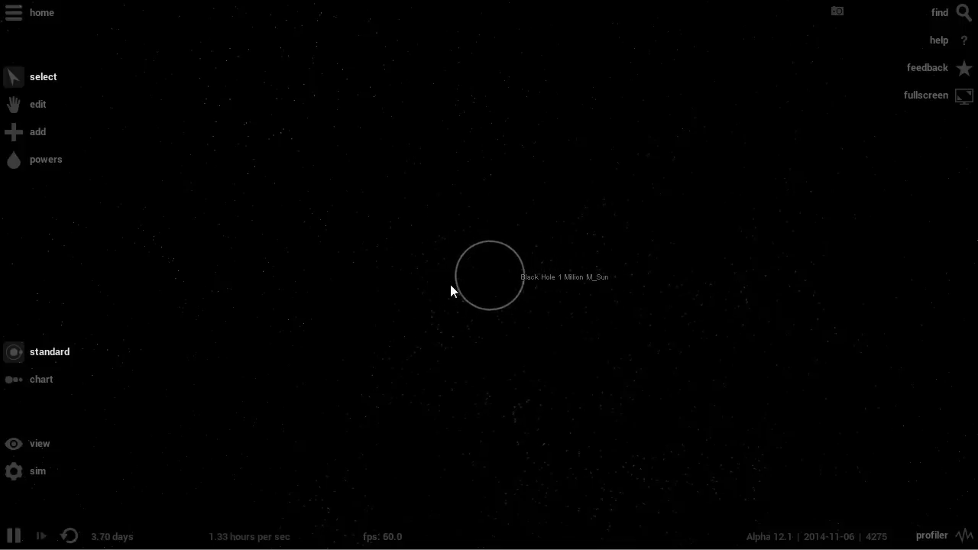
Select the black hole to show its properties: 1,000,000 sun mass, 2,953,492 km radius.
left_click(489, 275)
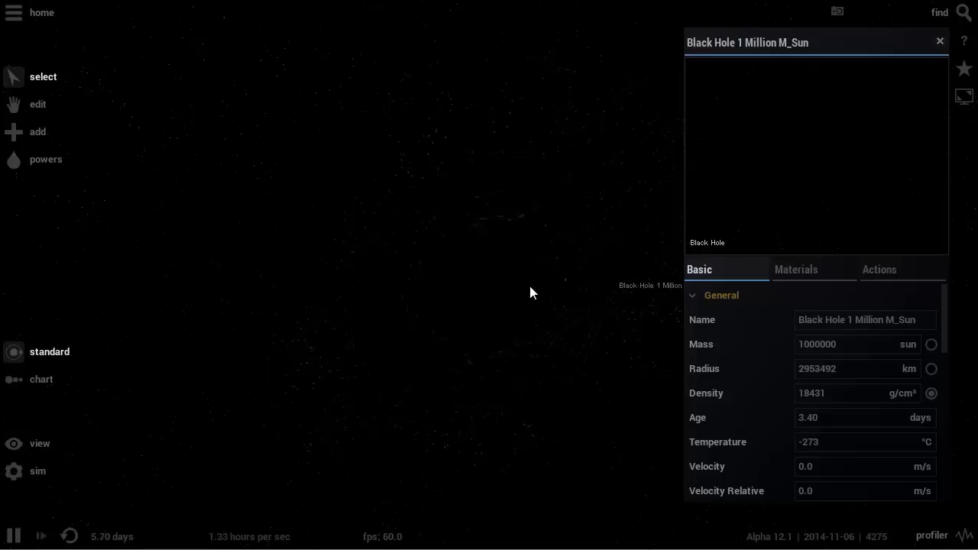
mouse_move(512, 290)
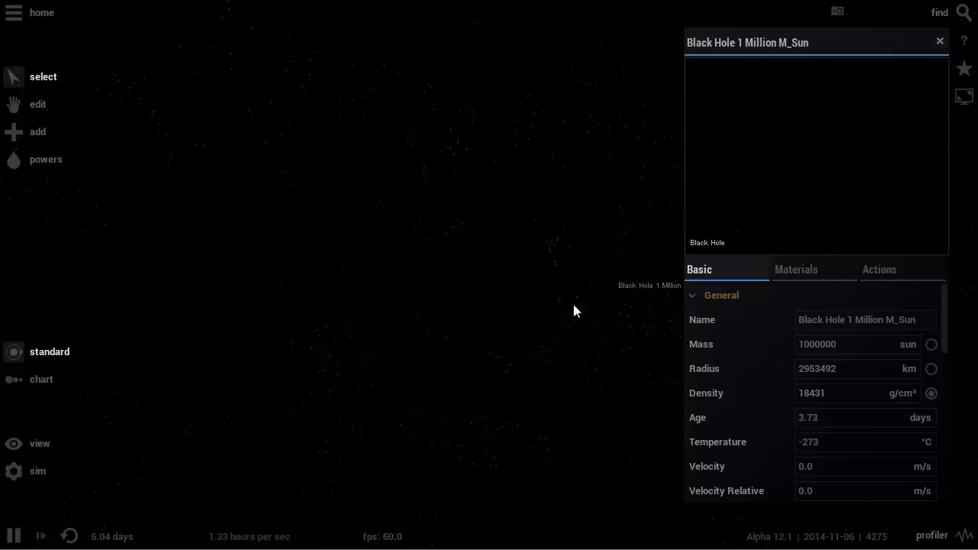
mouse_move(492, 282)
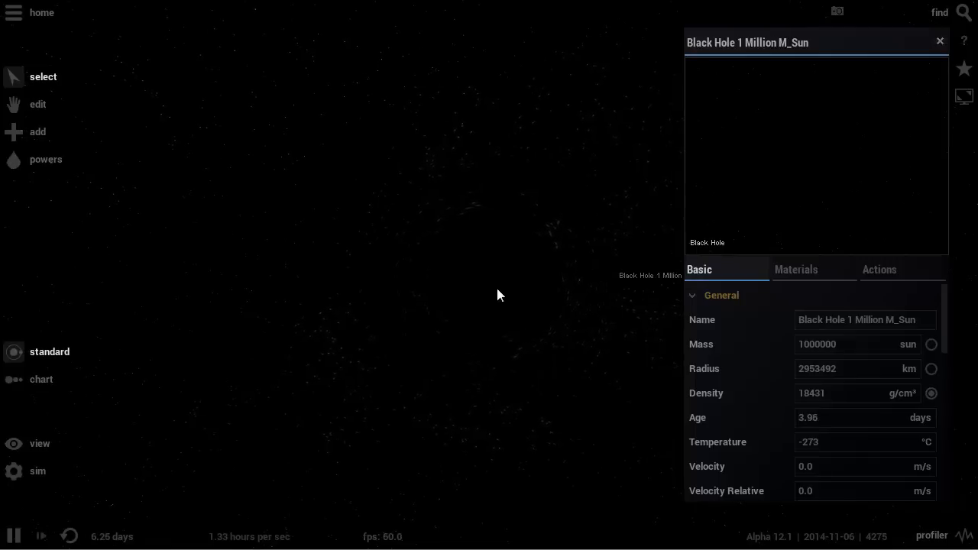
mouse_move(524, 297)
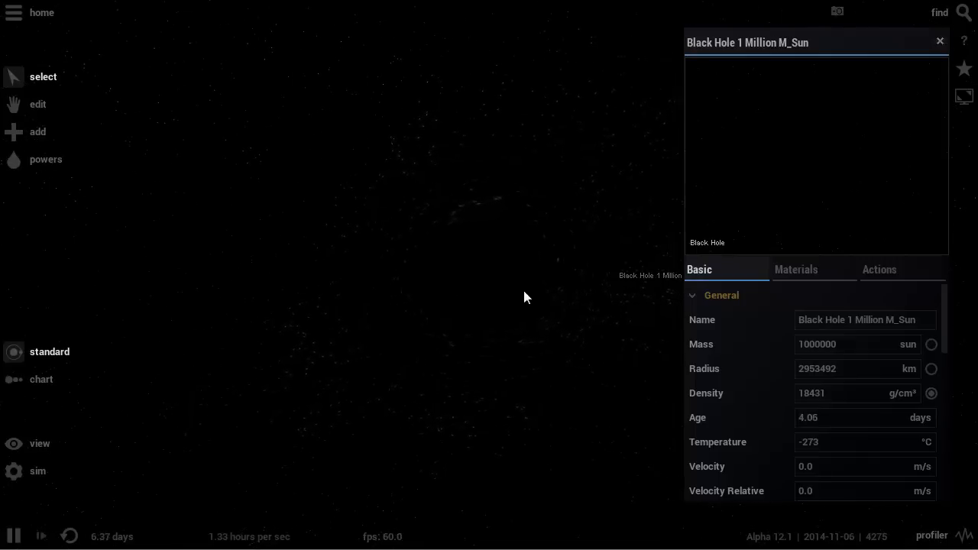
mouse_move(726, 124)
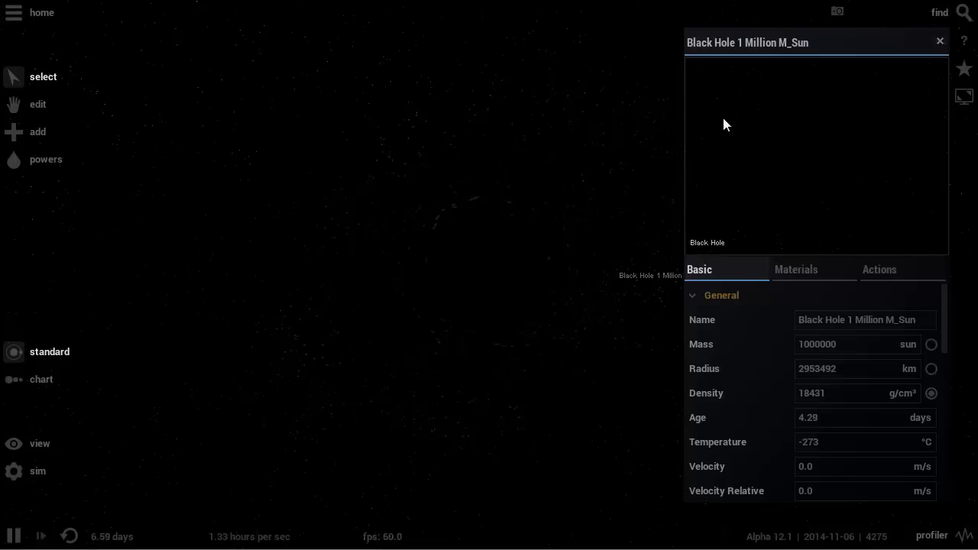
mouse_move(525, 262)
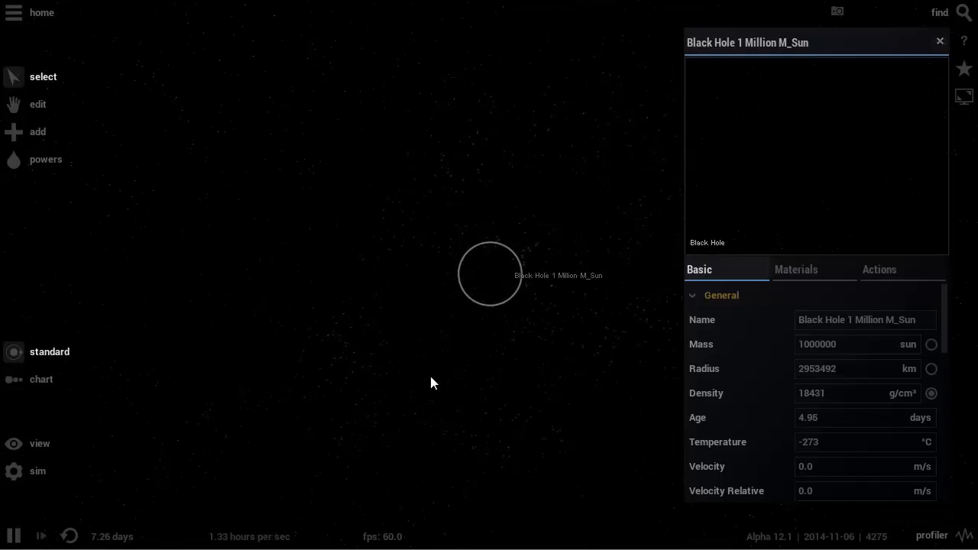
mouse_move(427, 380)
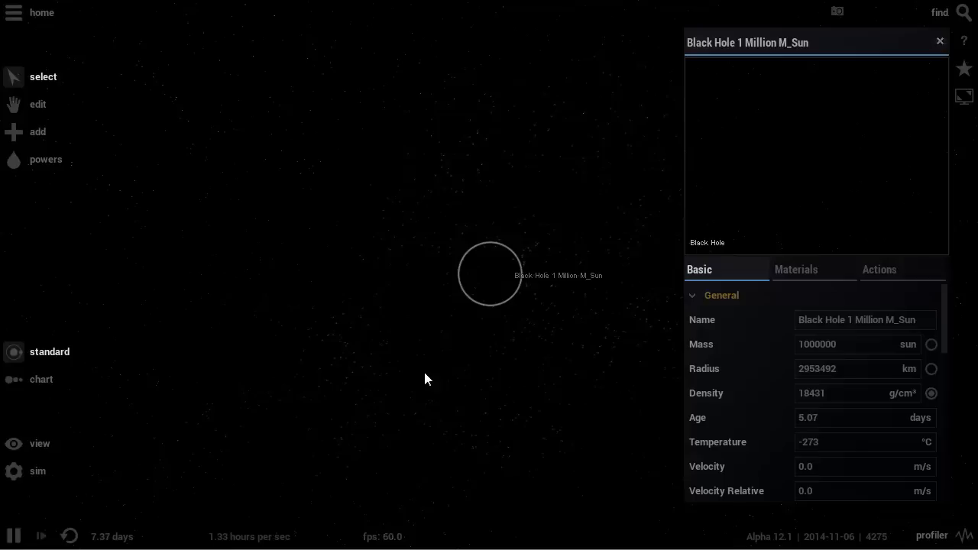
mouse_move(462, 254)
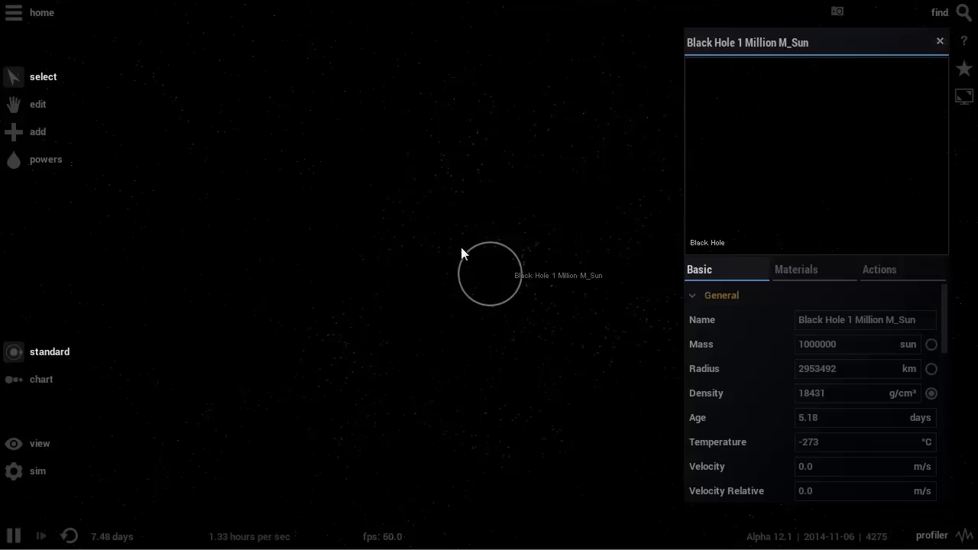
mouse_move(469, 371)
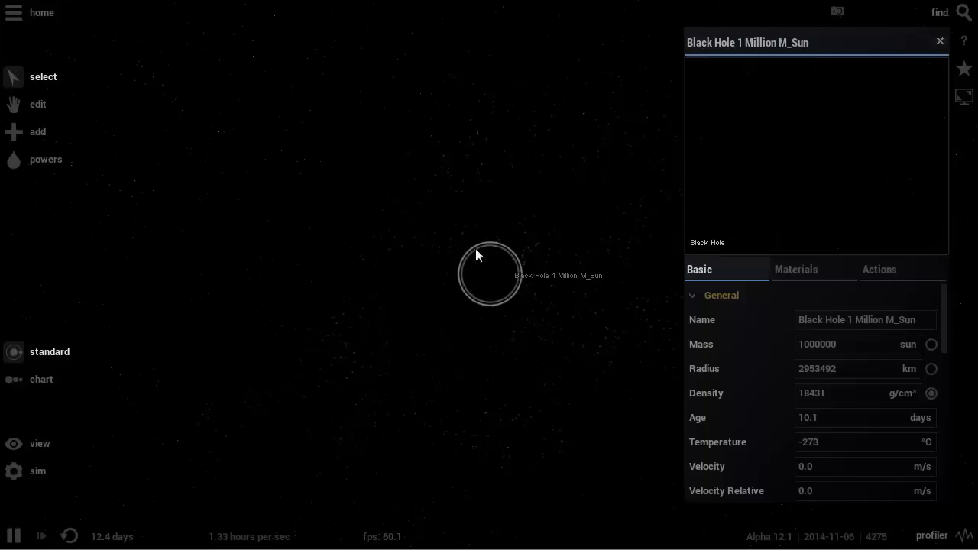
mouse_move(498, 178)
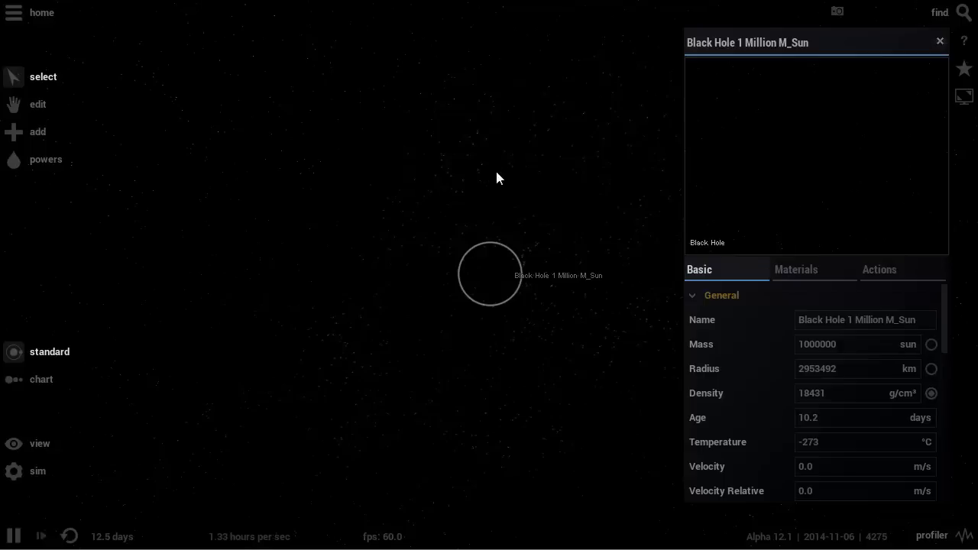
mouse_move(503, 306)
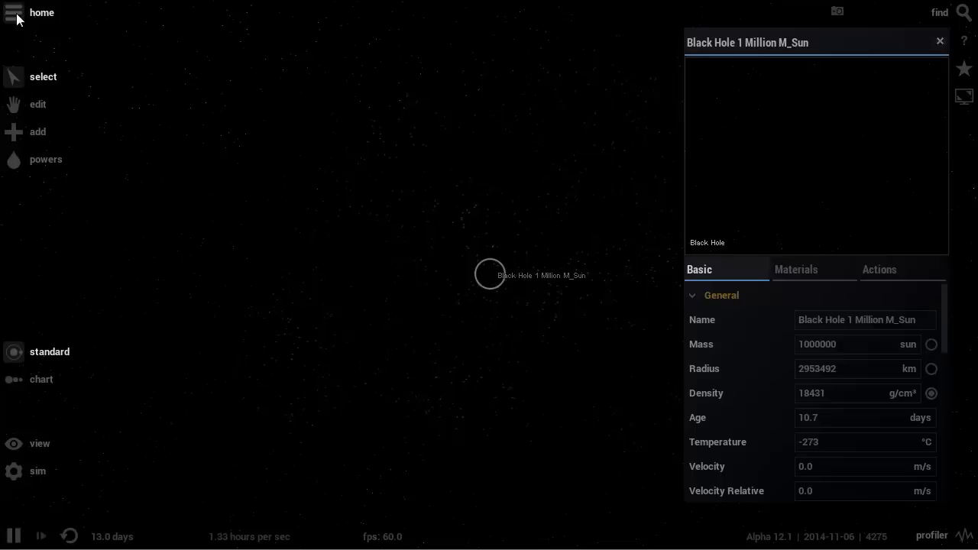
mouse_move(476, 246)
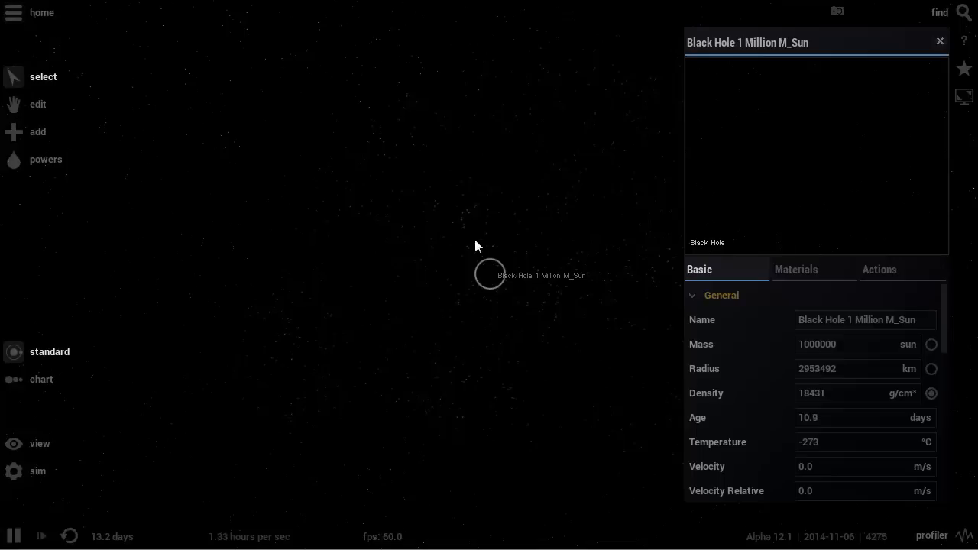
mouse_move(549, 301)
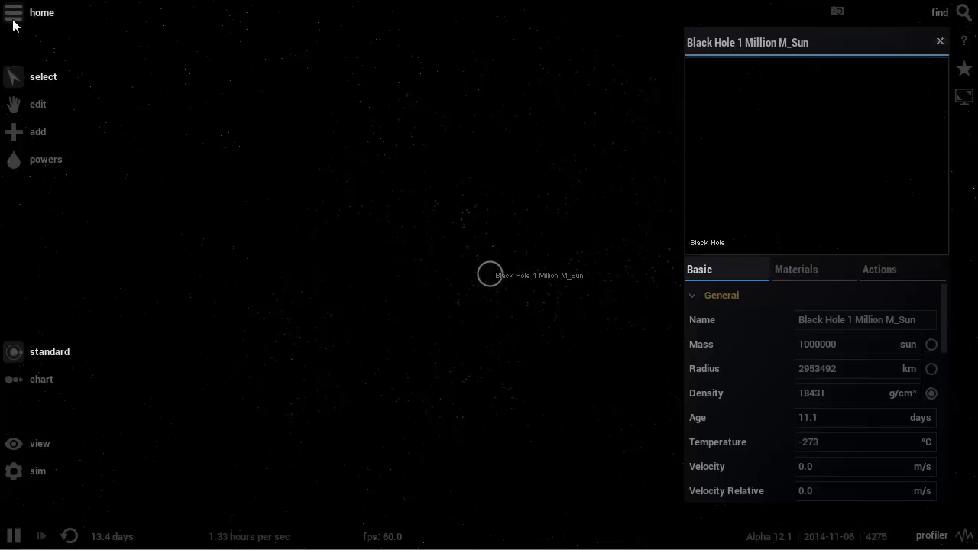
Browse the Open simulations list from Home, close it, then show the Stars catalogue in the Add panel.
left_click(13, 13)
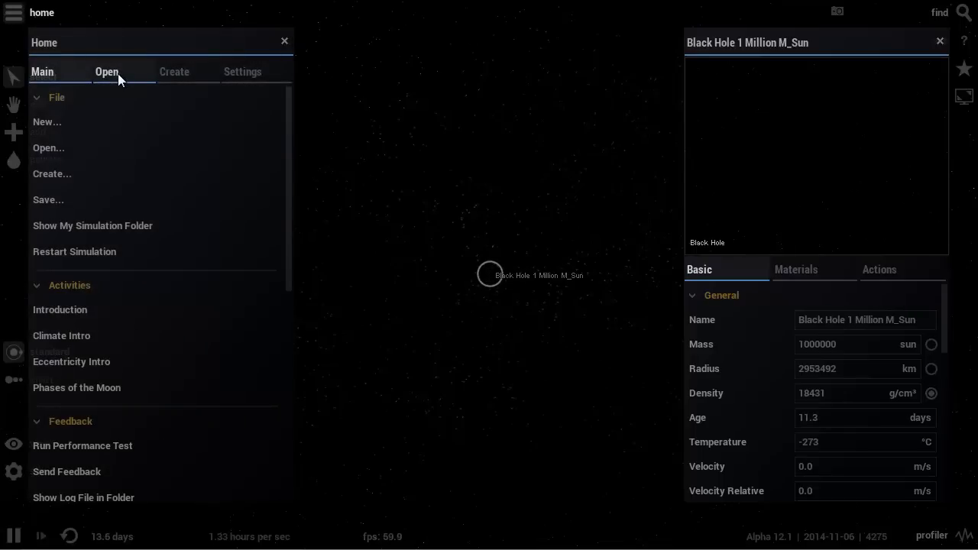
left_click(106, 71)
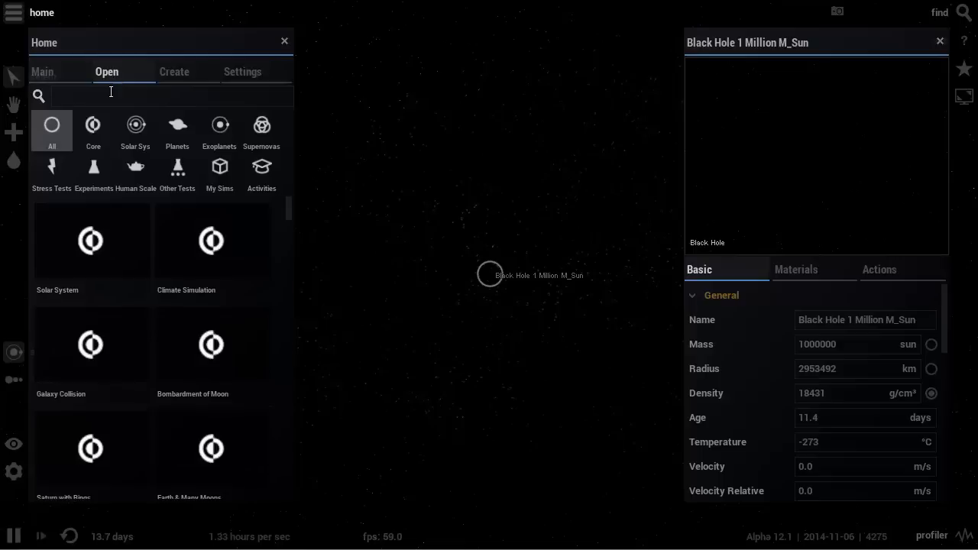
left_click(283, 41)
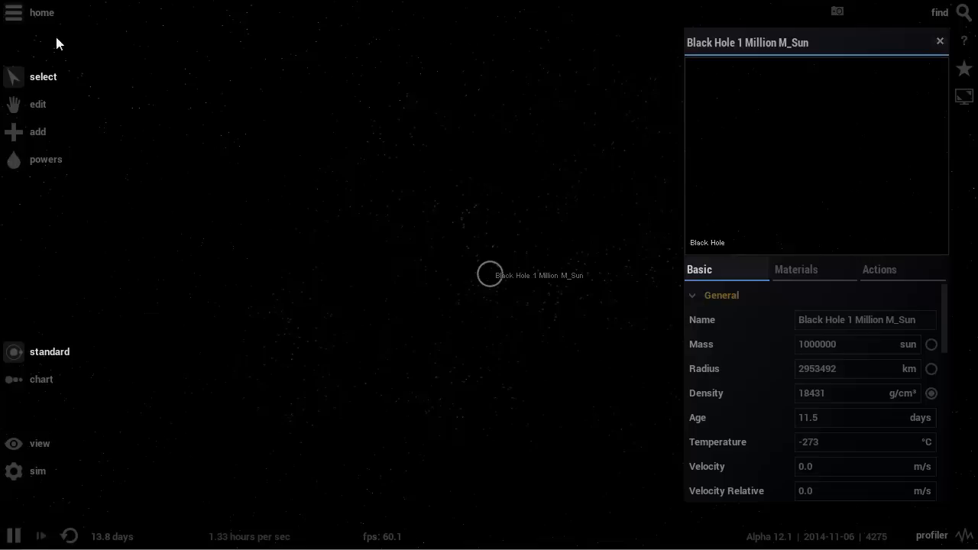
left_click(13, 13)
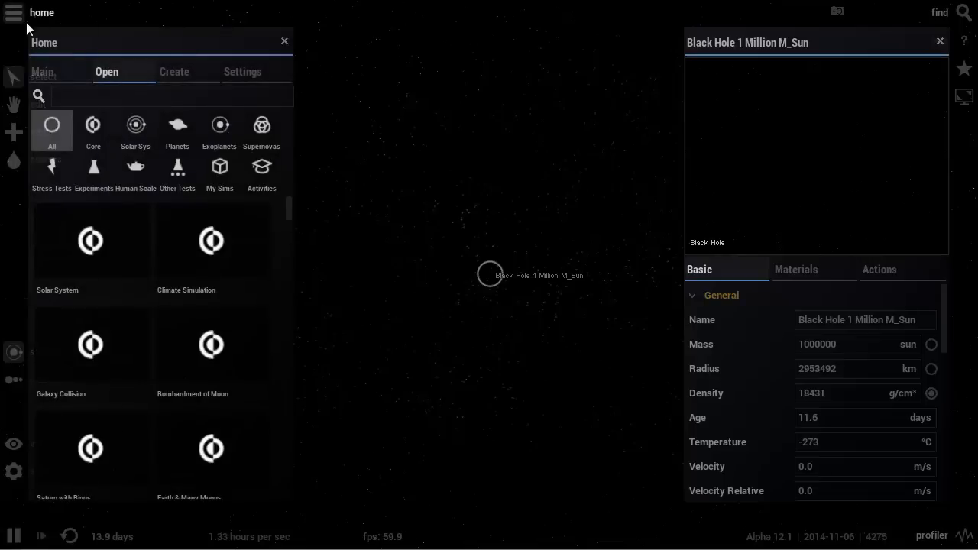
left_click(119, 95)
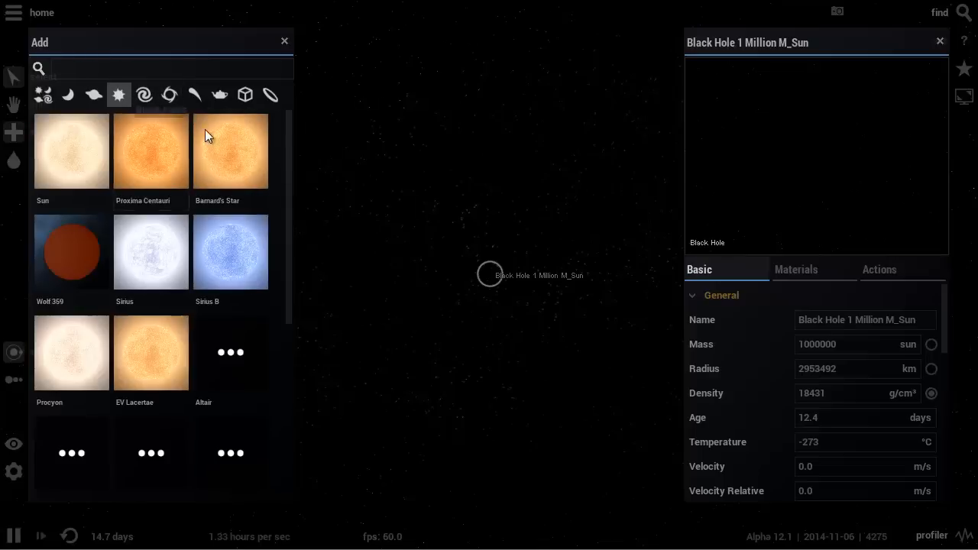
mouse_move(247, 244)
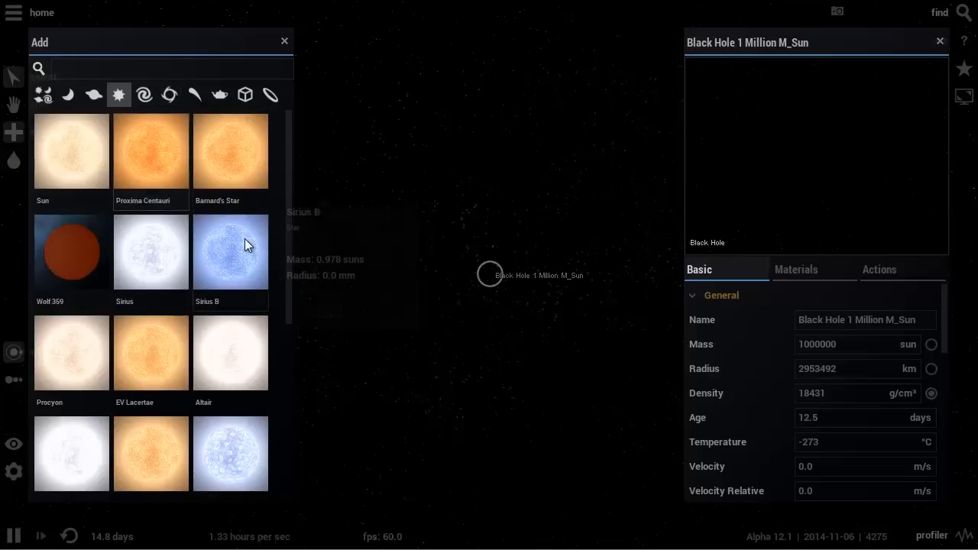
mouse_move(150, 252)
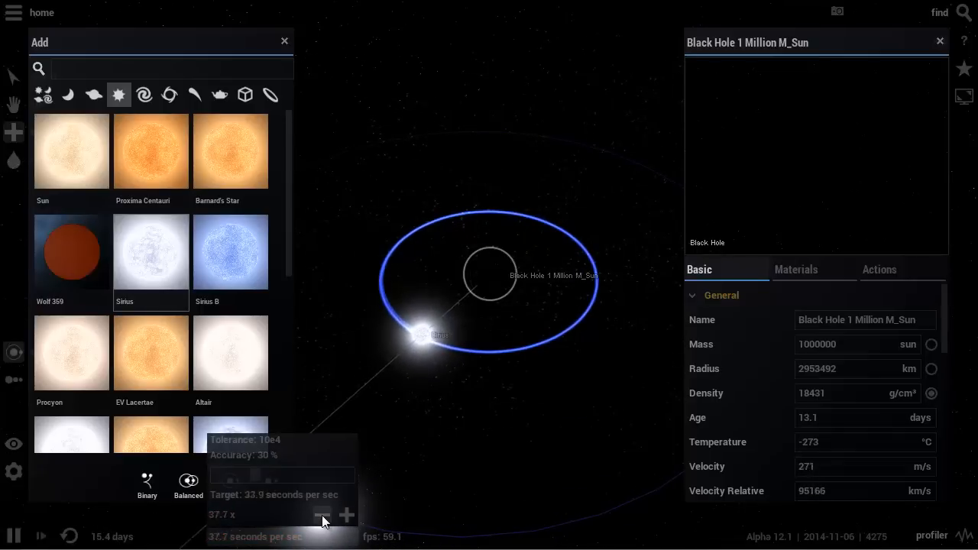
Lower the simulation speed to 6.29 seconds per second with the star orbiting the black hole.
left_click(321, 515)
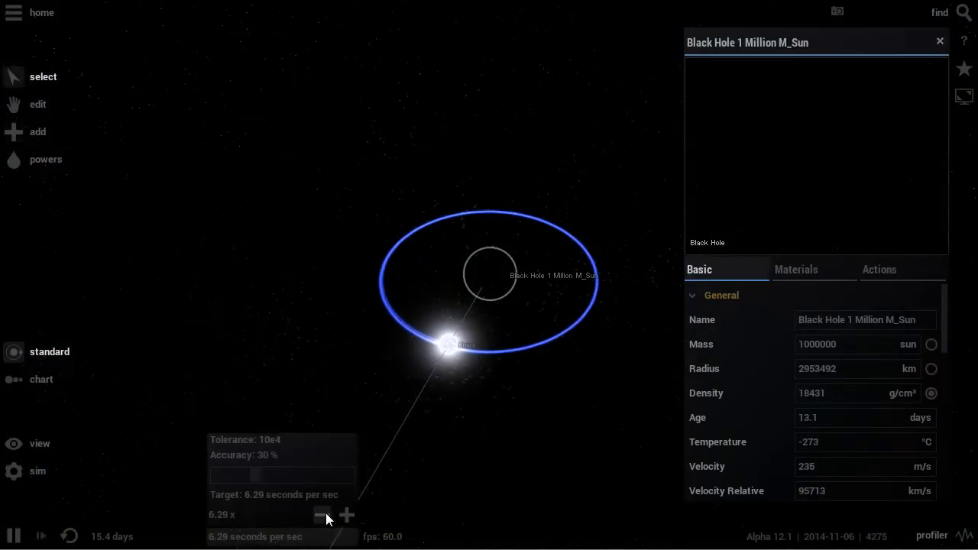
Slow the simulation to about 1.05 seconds per second and zoom toward the black hole and star.
left_click(321, 515)
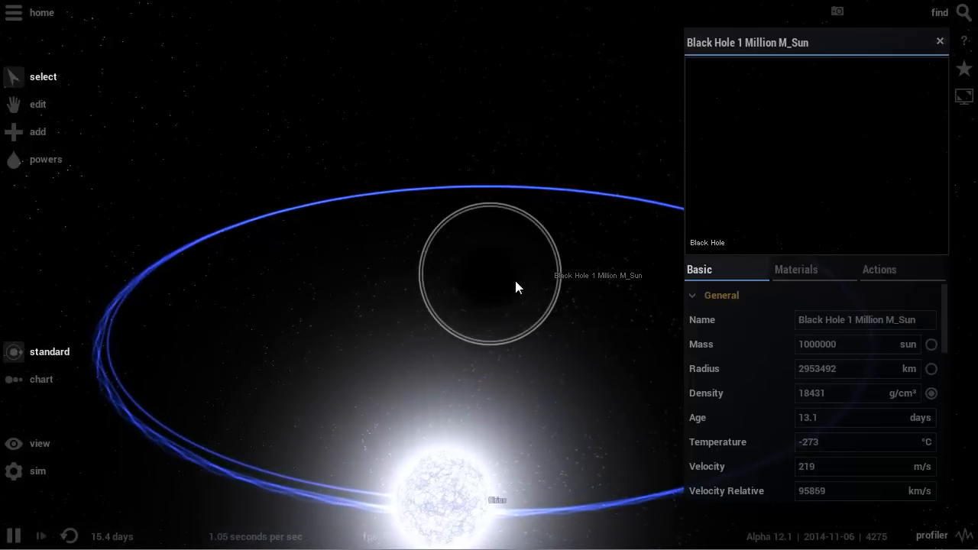
scroll("down", 3)
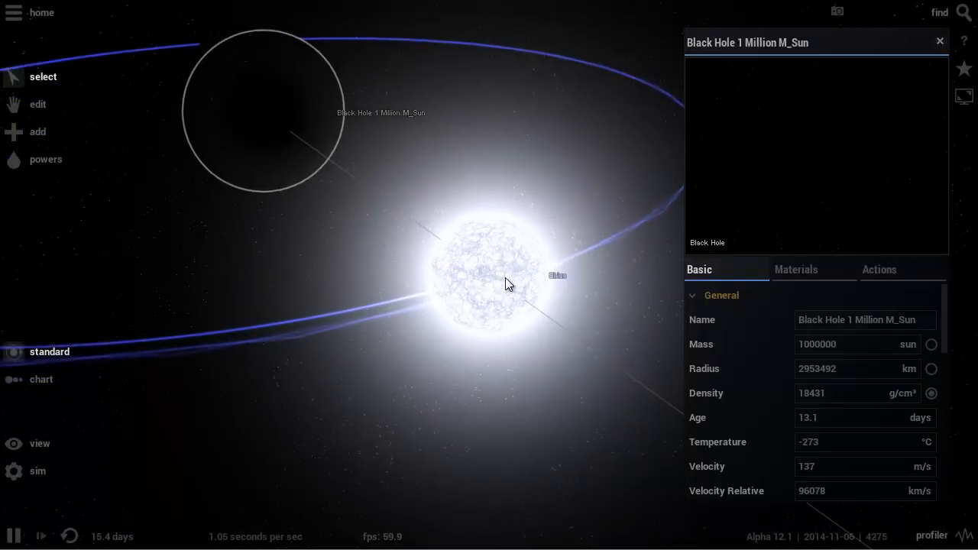
Select Sirius to show its properties: 2.02 sun mass, 9940 K, age 250 M years.
left_click(497, 275)
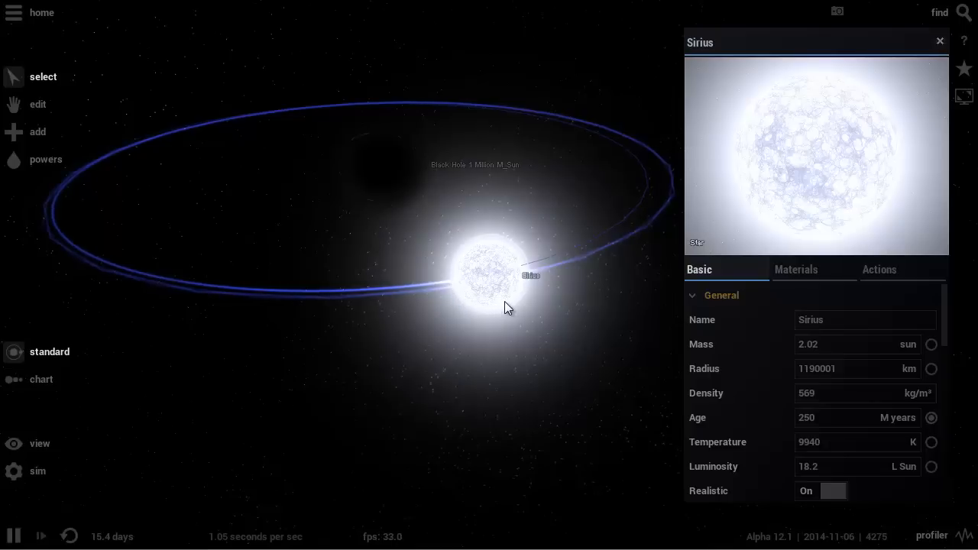
mouse_move(531, 275)
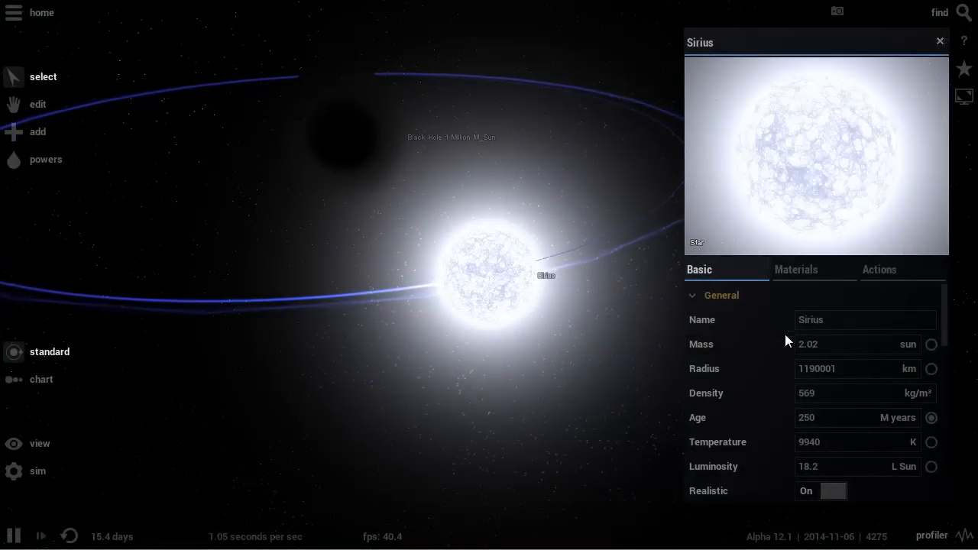
mouse_move(784, 342)
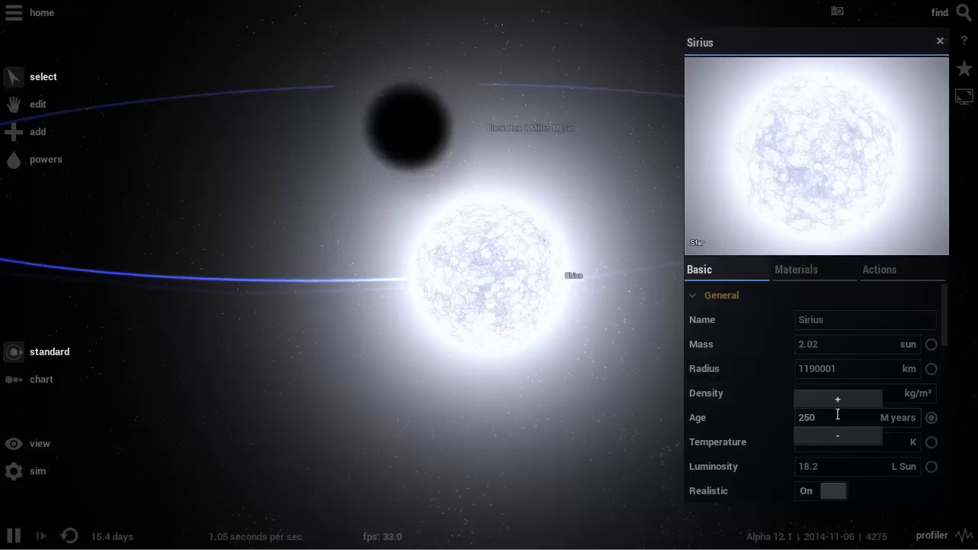
Edit Sirius's Age field to age it into a glowing remnant beside the black hole.
left_click(836, 400)
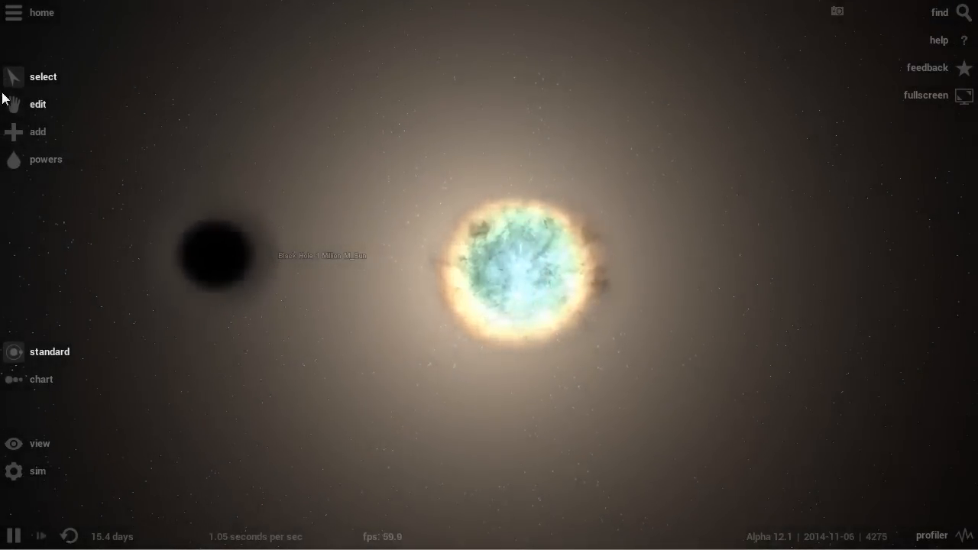
Browse the Solar Sys simulations in the Home library, close it, and bring up the simulation speed settings.
left_click(43, 12)
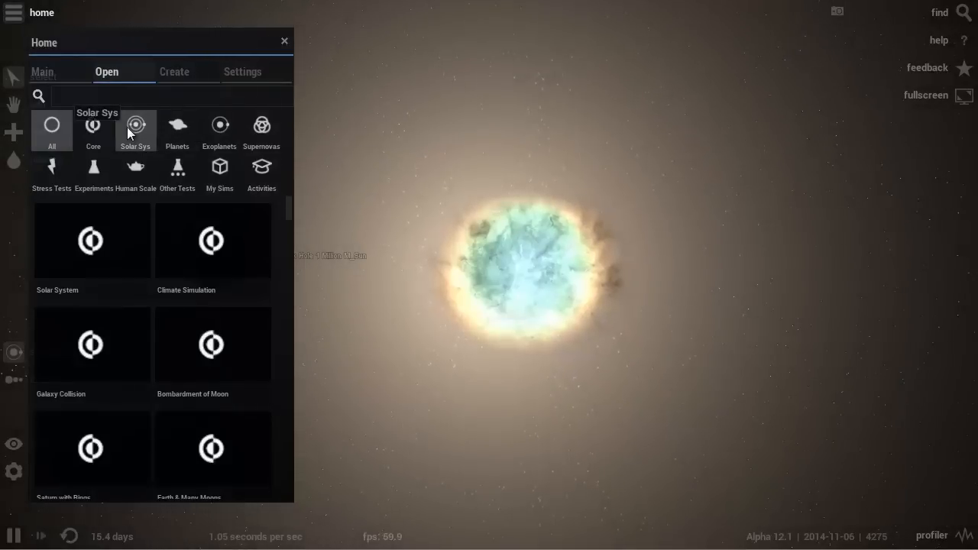
left_click(135, 130)
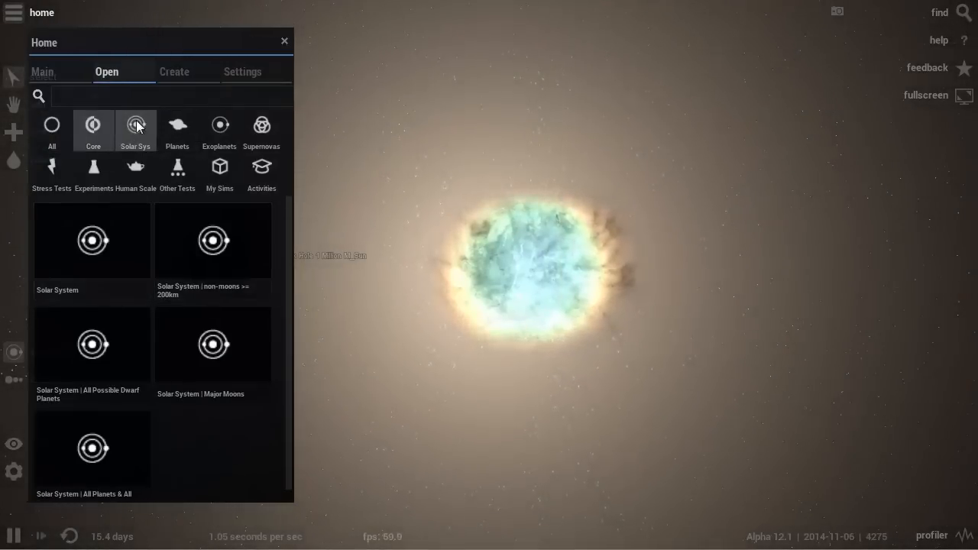
left_click(285, 41)
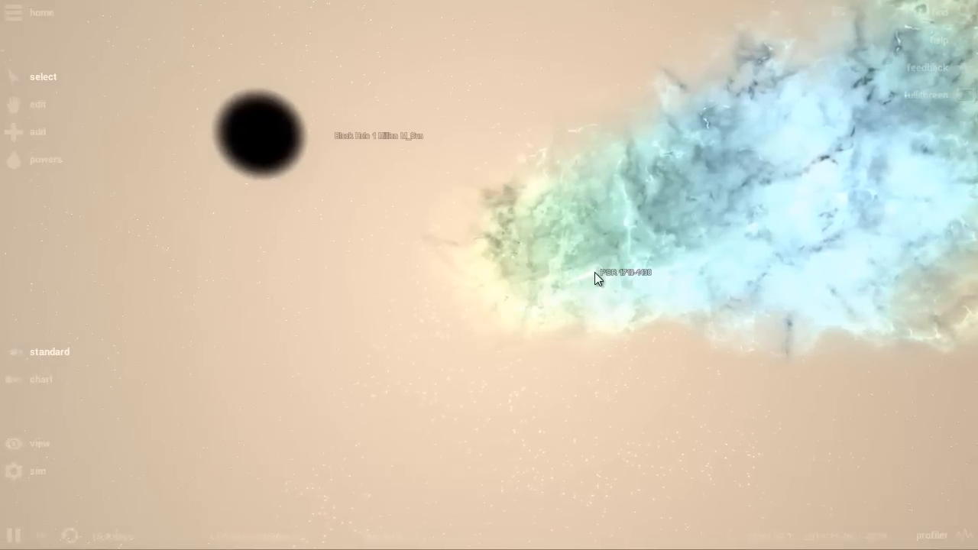
left_click(624, 273)
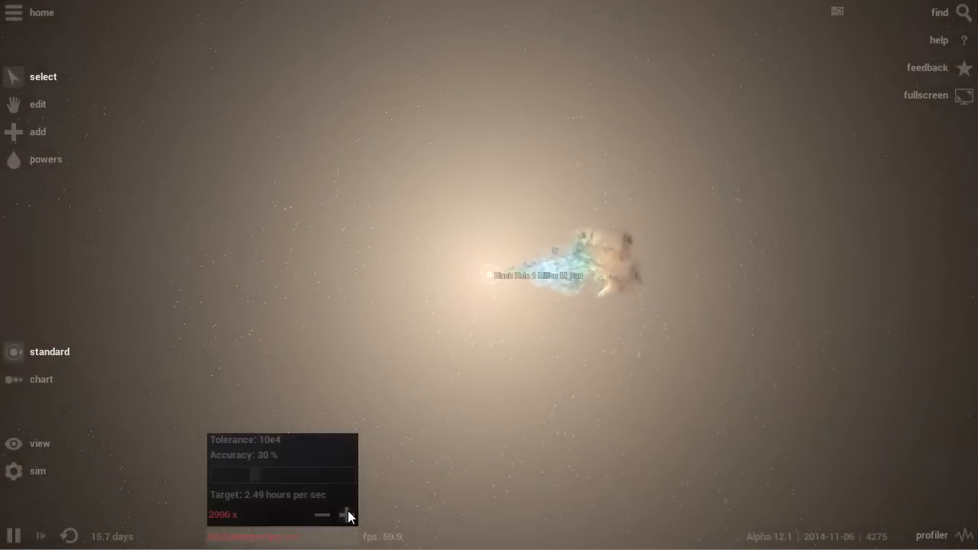
left_click(345, 514)
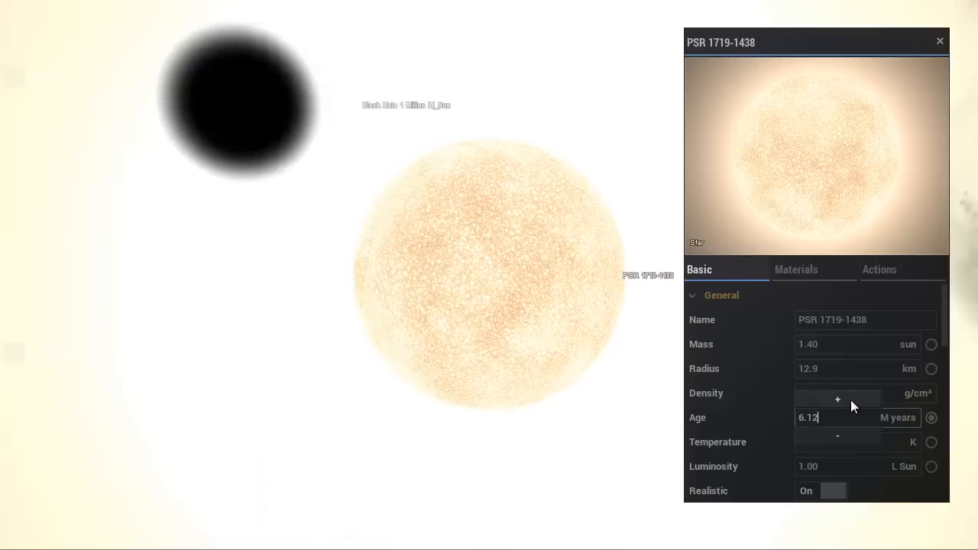
Step the pulsar's age up and down with the +/− buttons, settling at 6.23 million years.
left_click(838, 399)
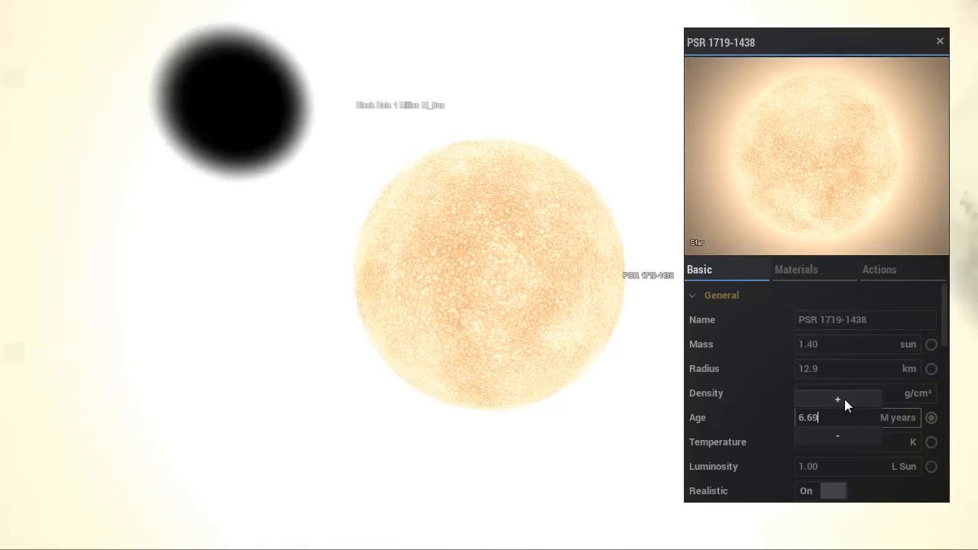
left_click(836, 399)
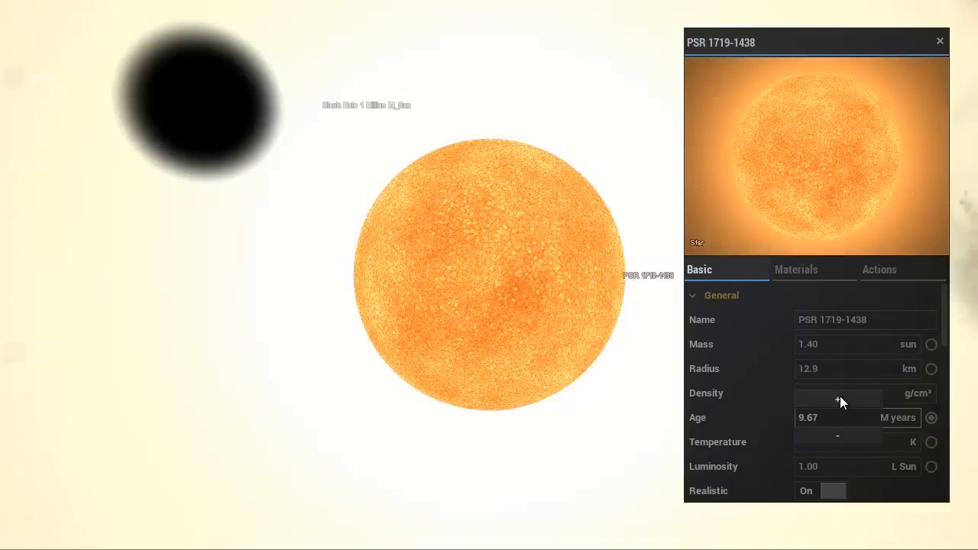
left_click(837, 399)
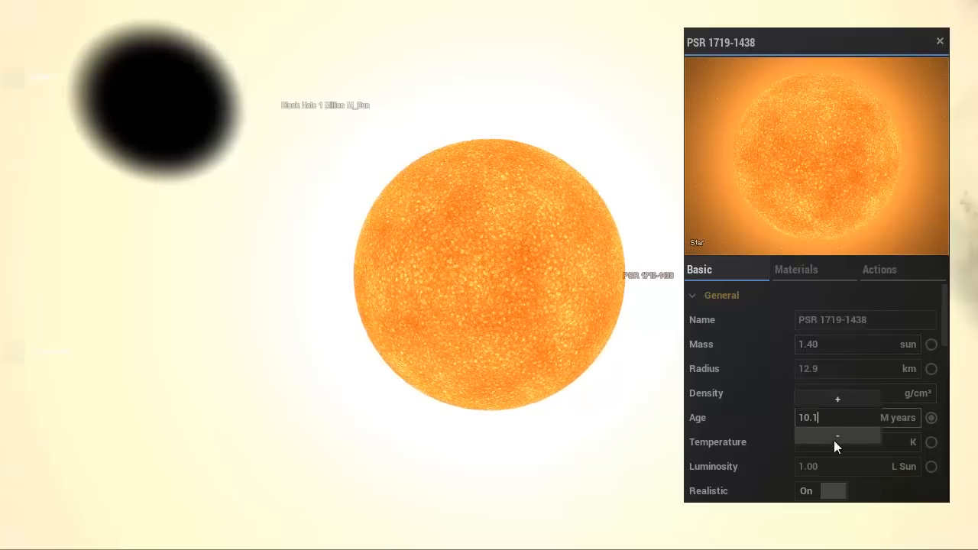
left_click(838, 436)
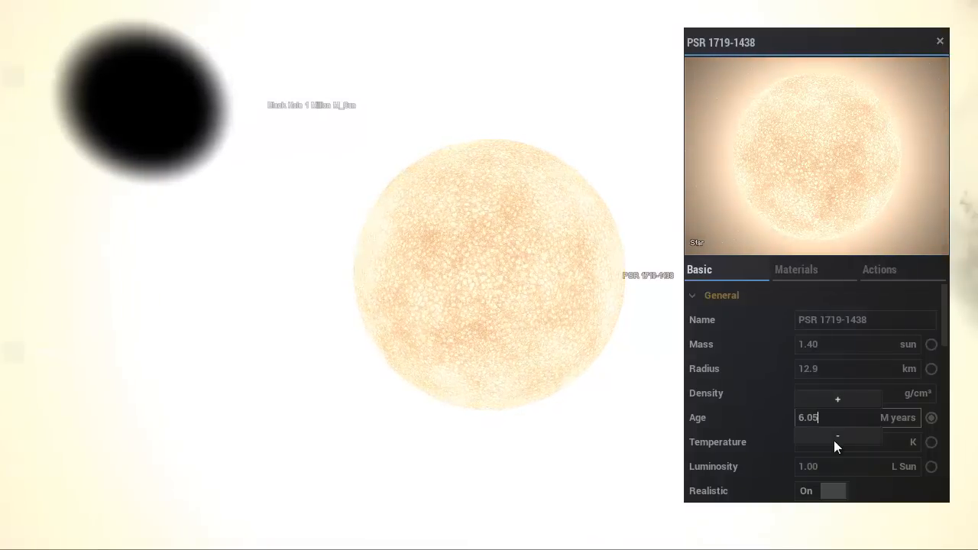
left_click(836, 442)
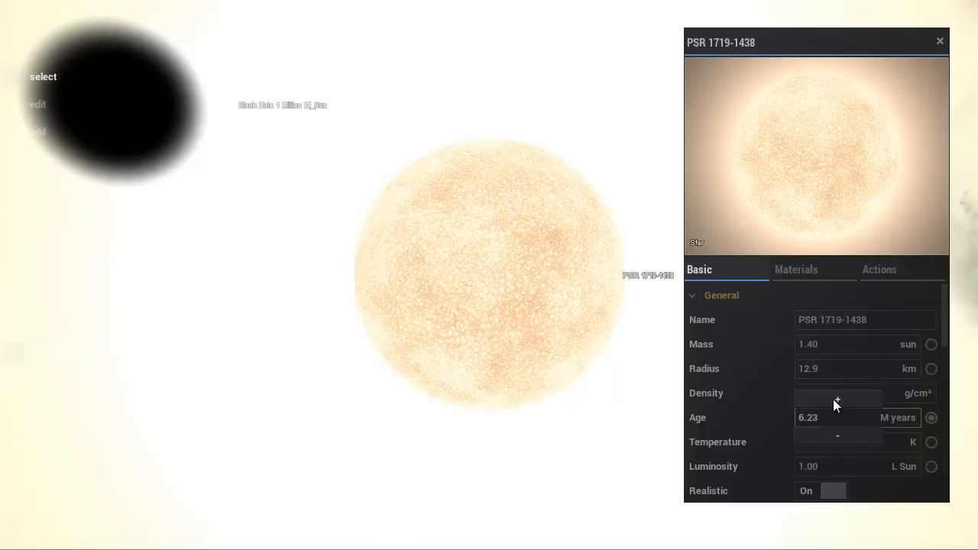
left_click(838, 401)
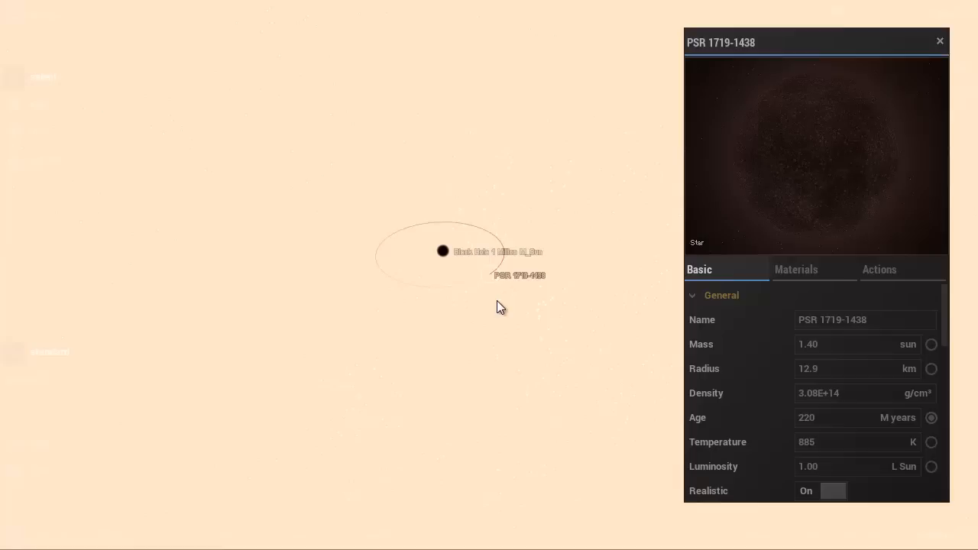
mouse_move(495, 304)
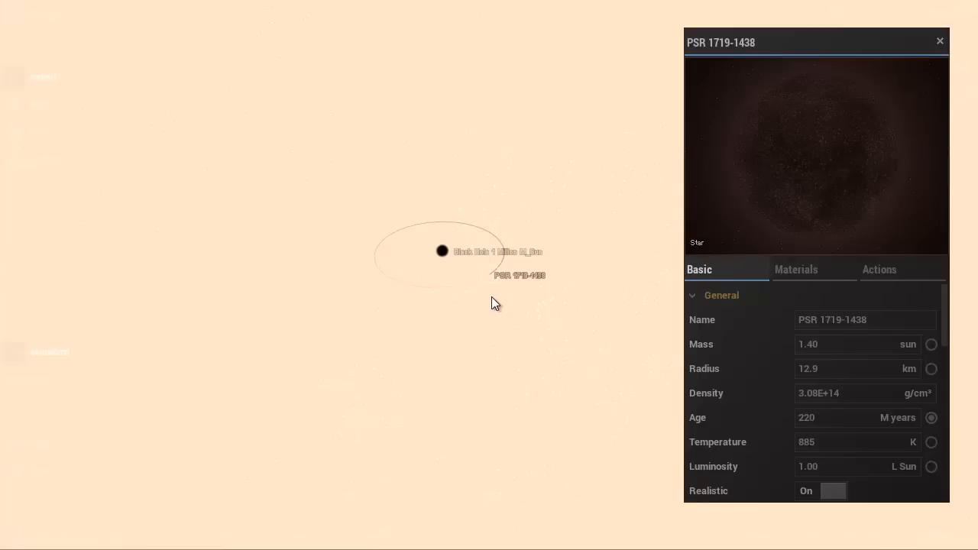